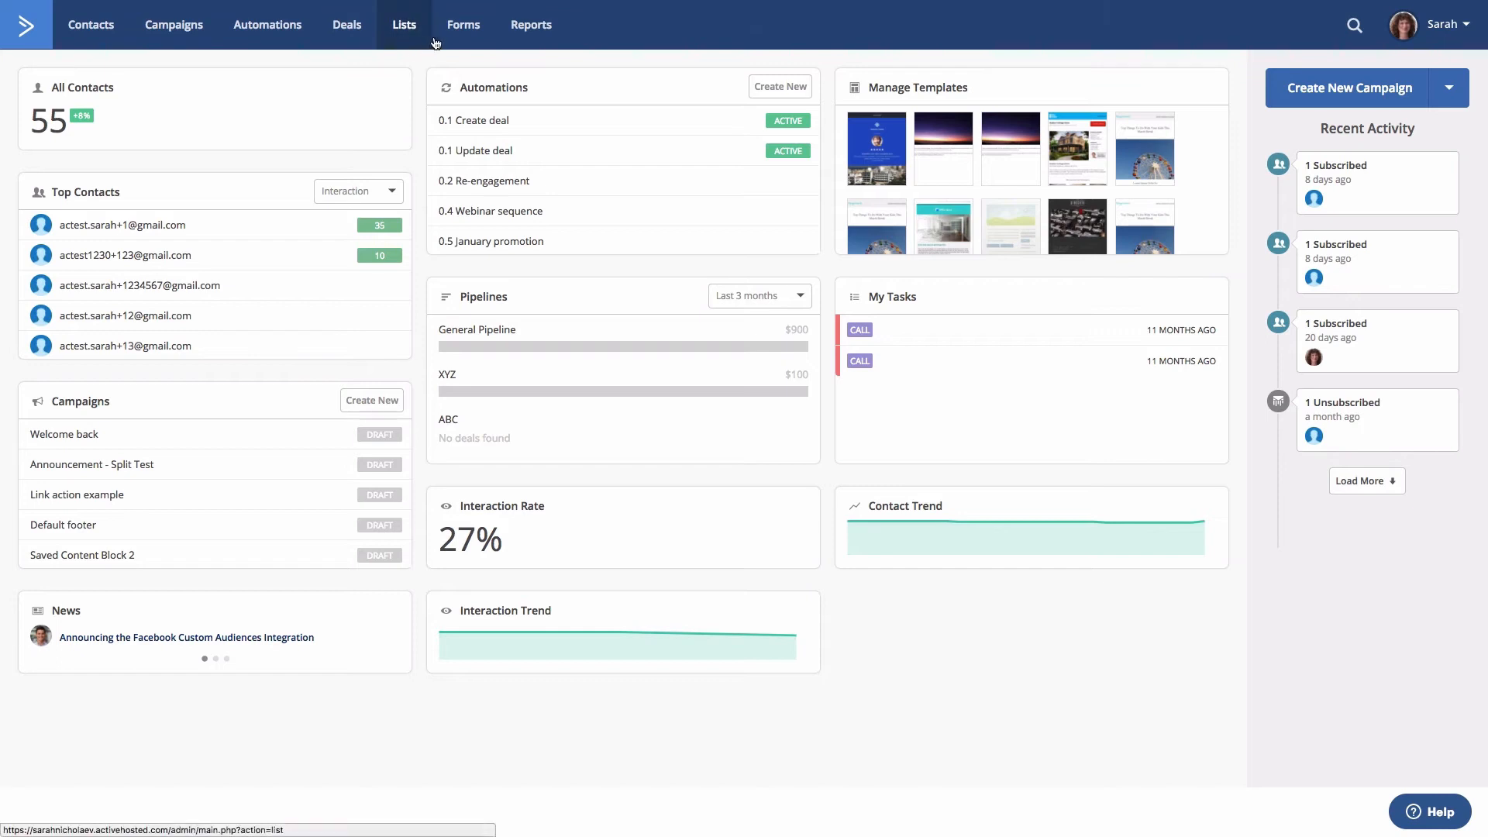
Step: Go to Forms and start editing the 'Subscribe to Announcement List' form
{"action": "left_click", "coordinate": [463, 25]}
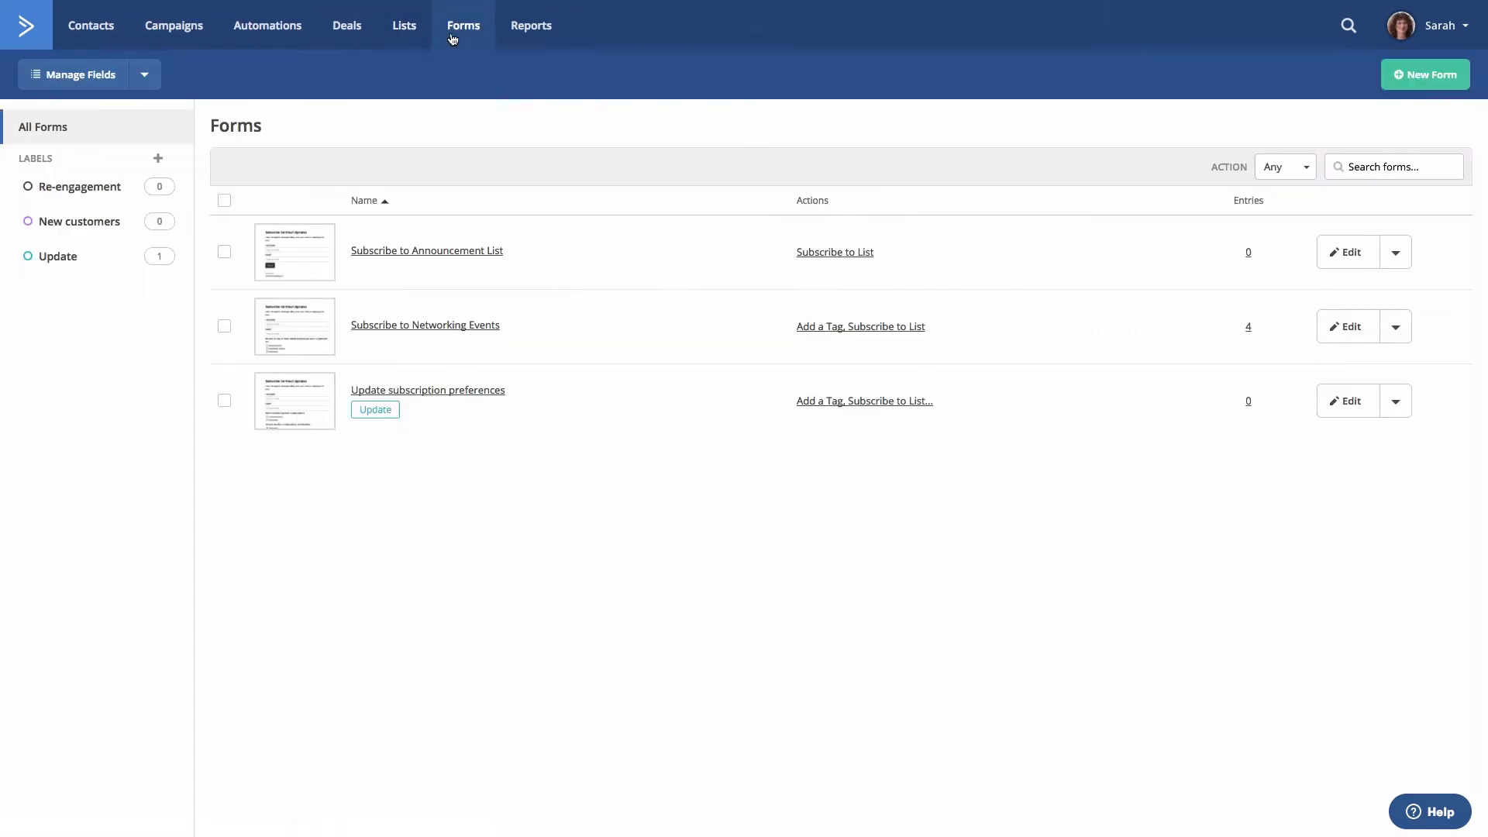
{"action": "mouse_move", "coordinate": [1345, 251]}
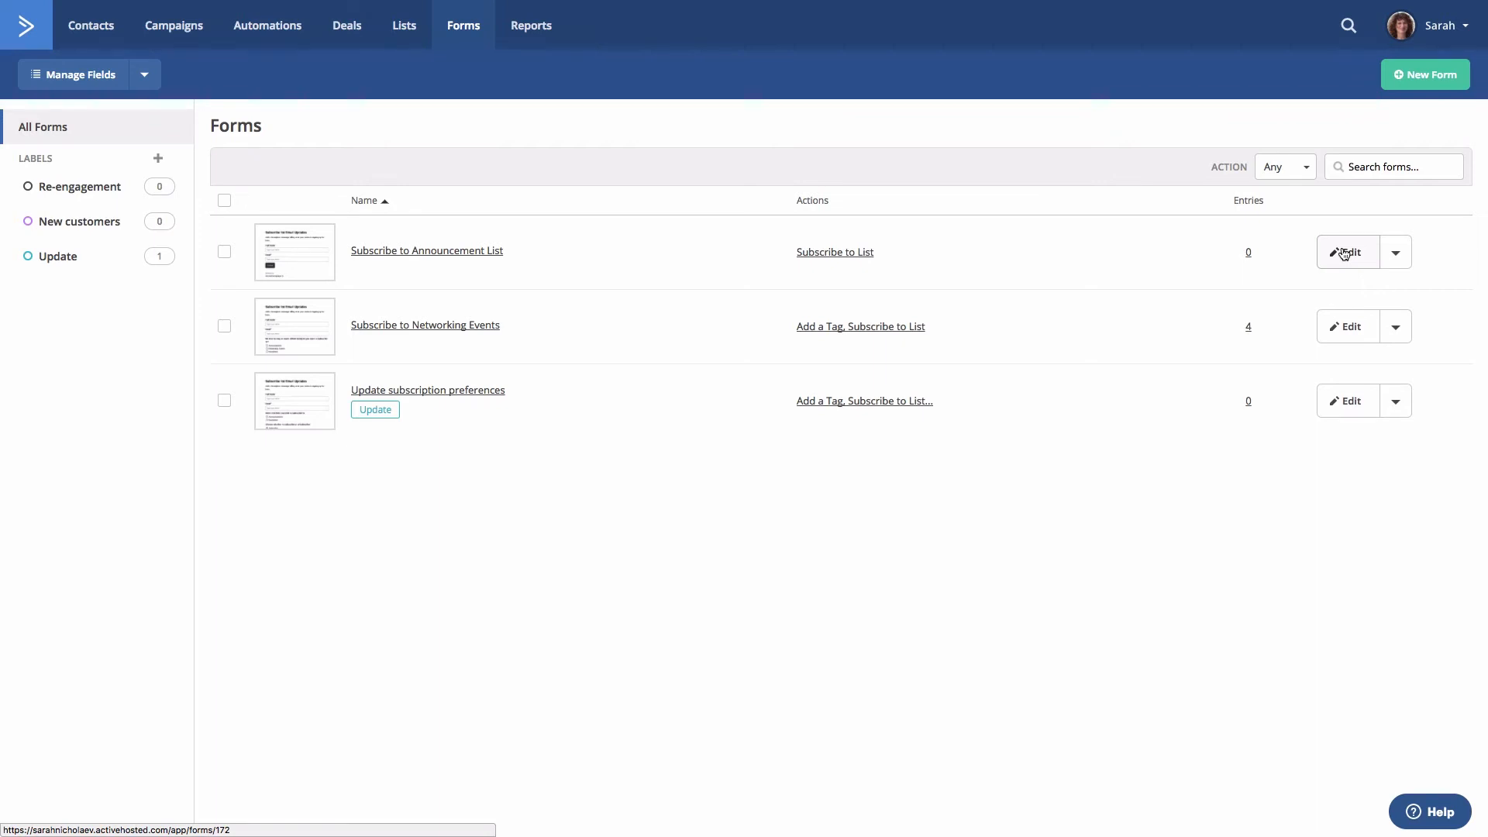
{"action": "left_click", "coordinate": [1346, 251]}
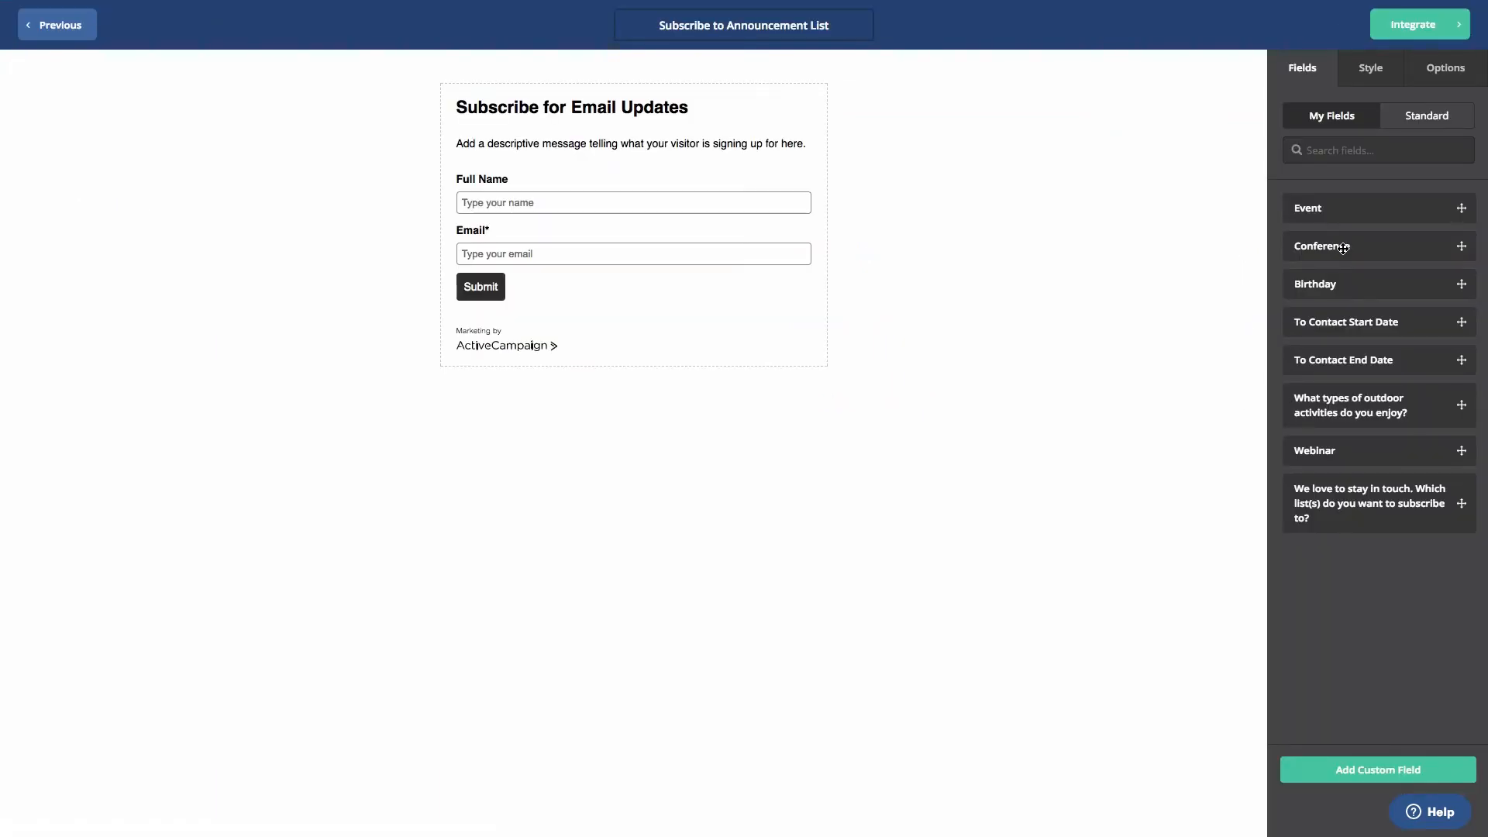
{"action": "mouse_move", "coordinate": [1444, 66]}
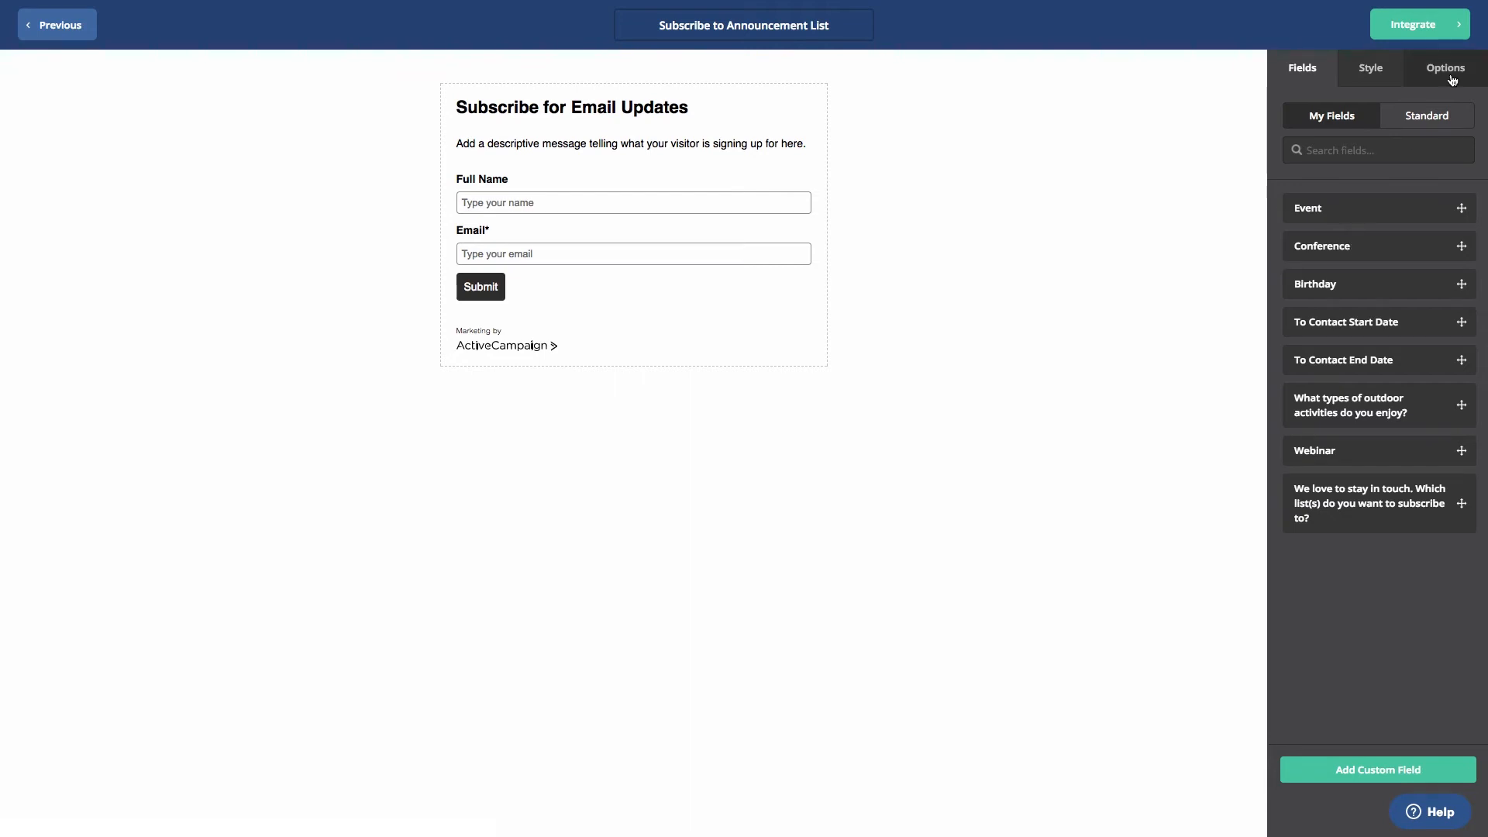
Step: Show the form's Options with its submit and form action settings
{"action": "left_click", "coordinate": [1443, 67]}
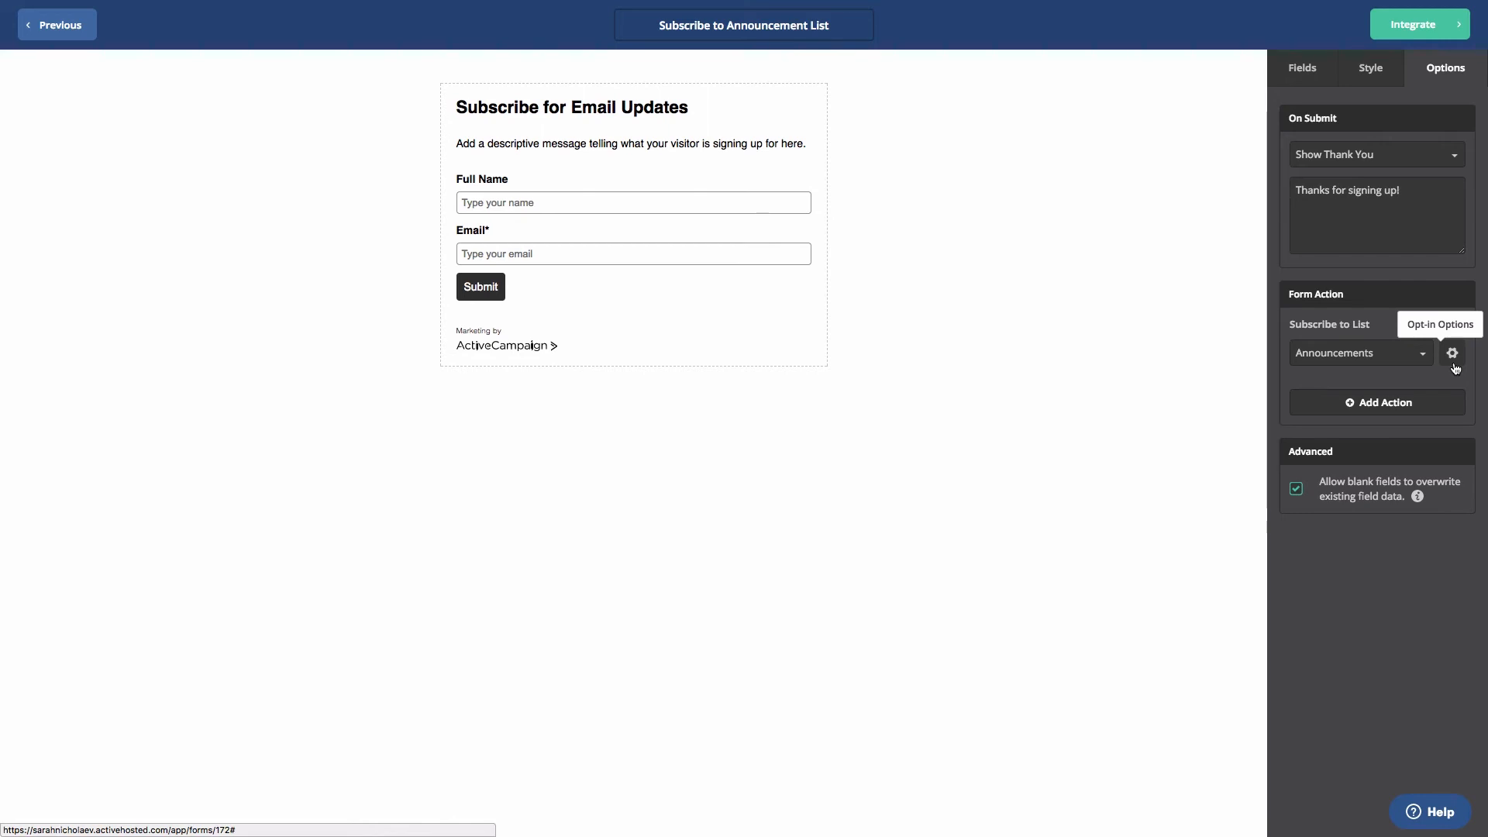
Step: Set Opt-in Confirmation to OFF for the Subscribe to Announcements action and save it
{"action": "left_click", "coordinate": [1452, 353]}
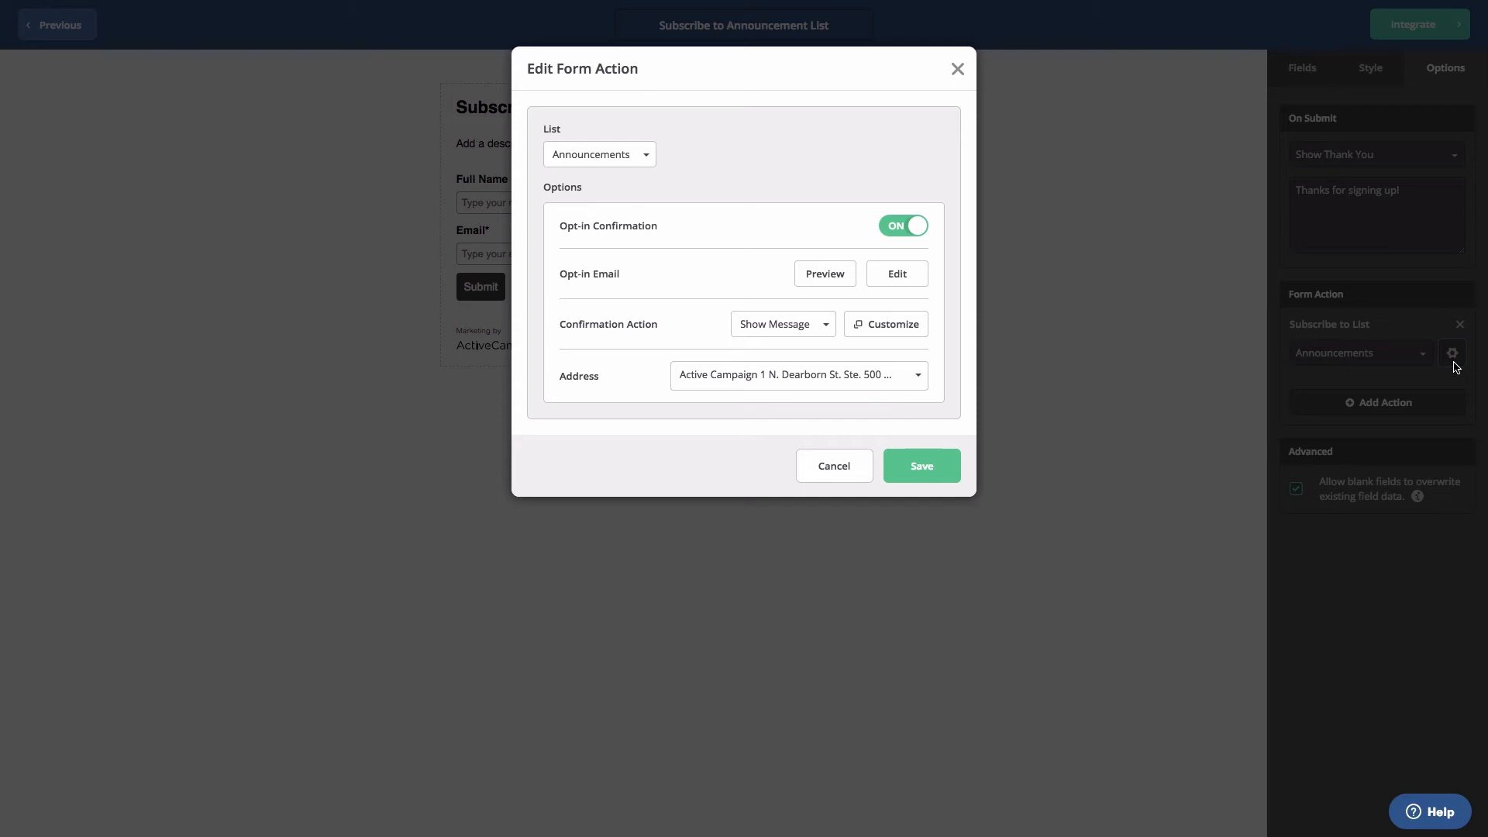
{"action": "mouse_move", "coordinate": [907, 244]}
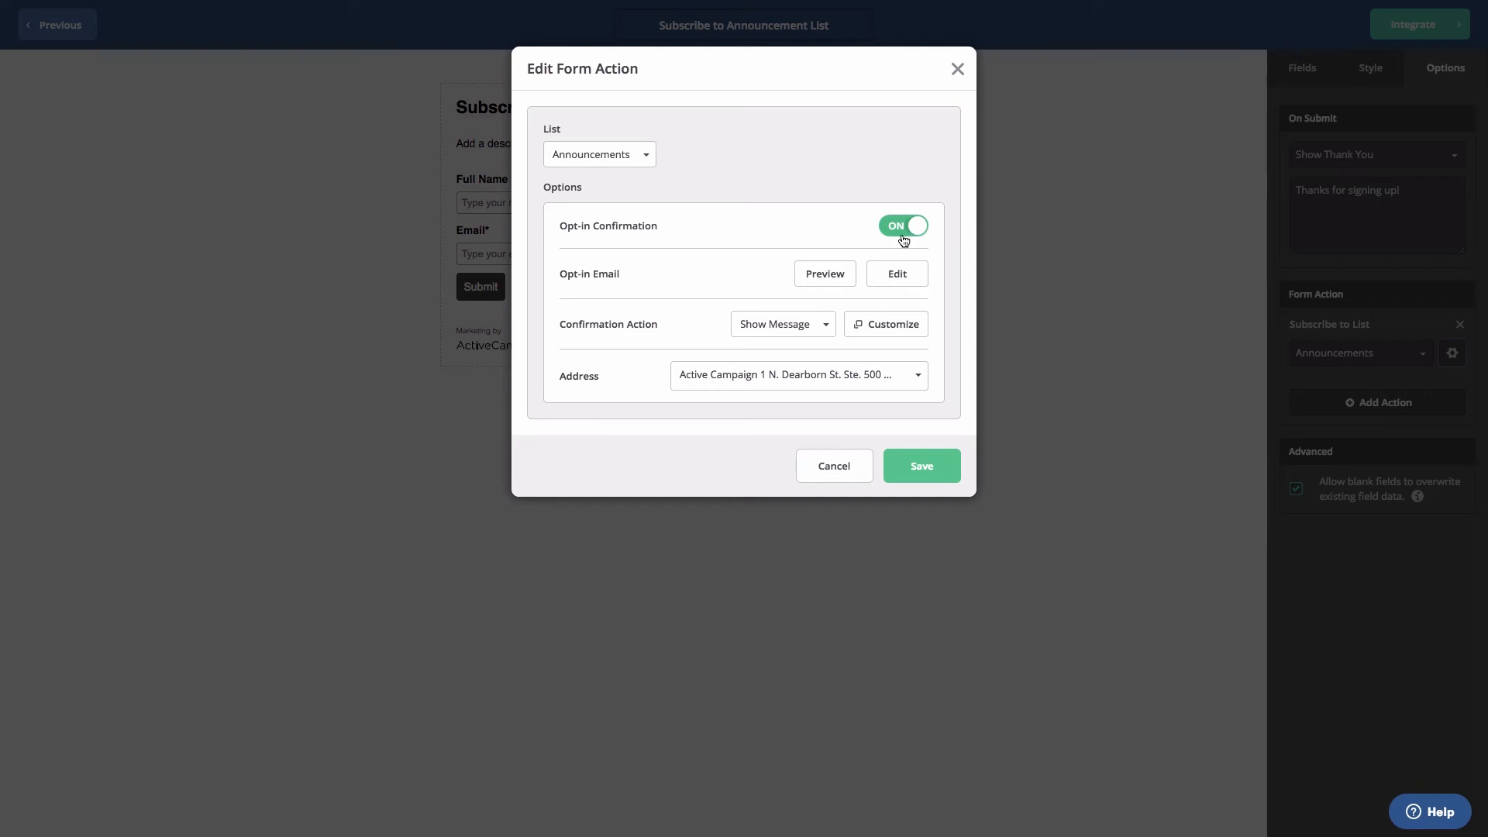
{"action": "left_click", "coordinate": [902, 226]}
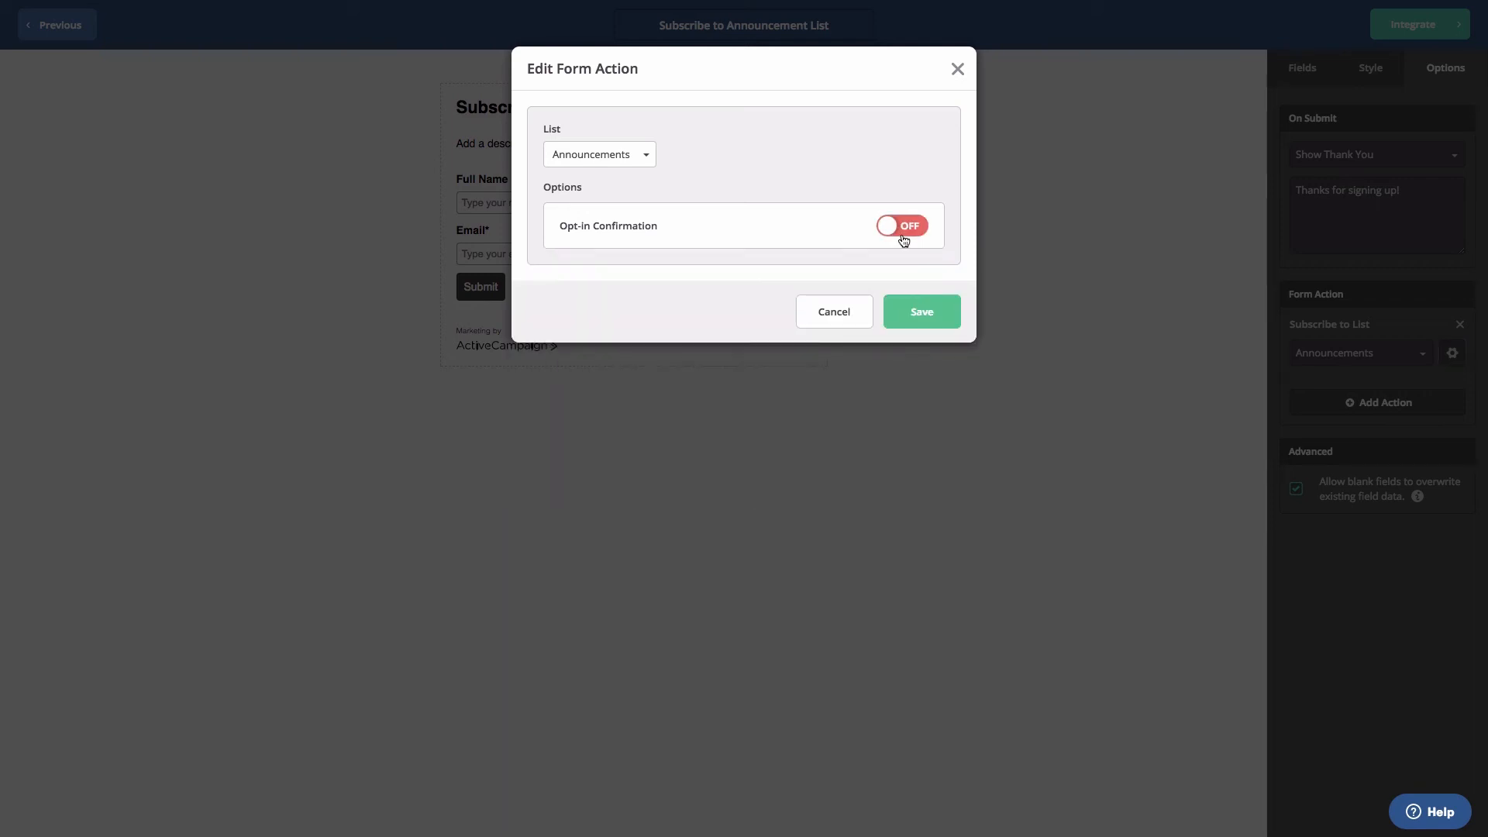
{"action": "left_click", "coordinate": [919, 311]}
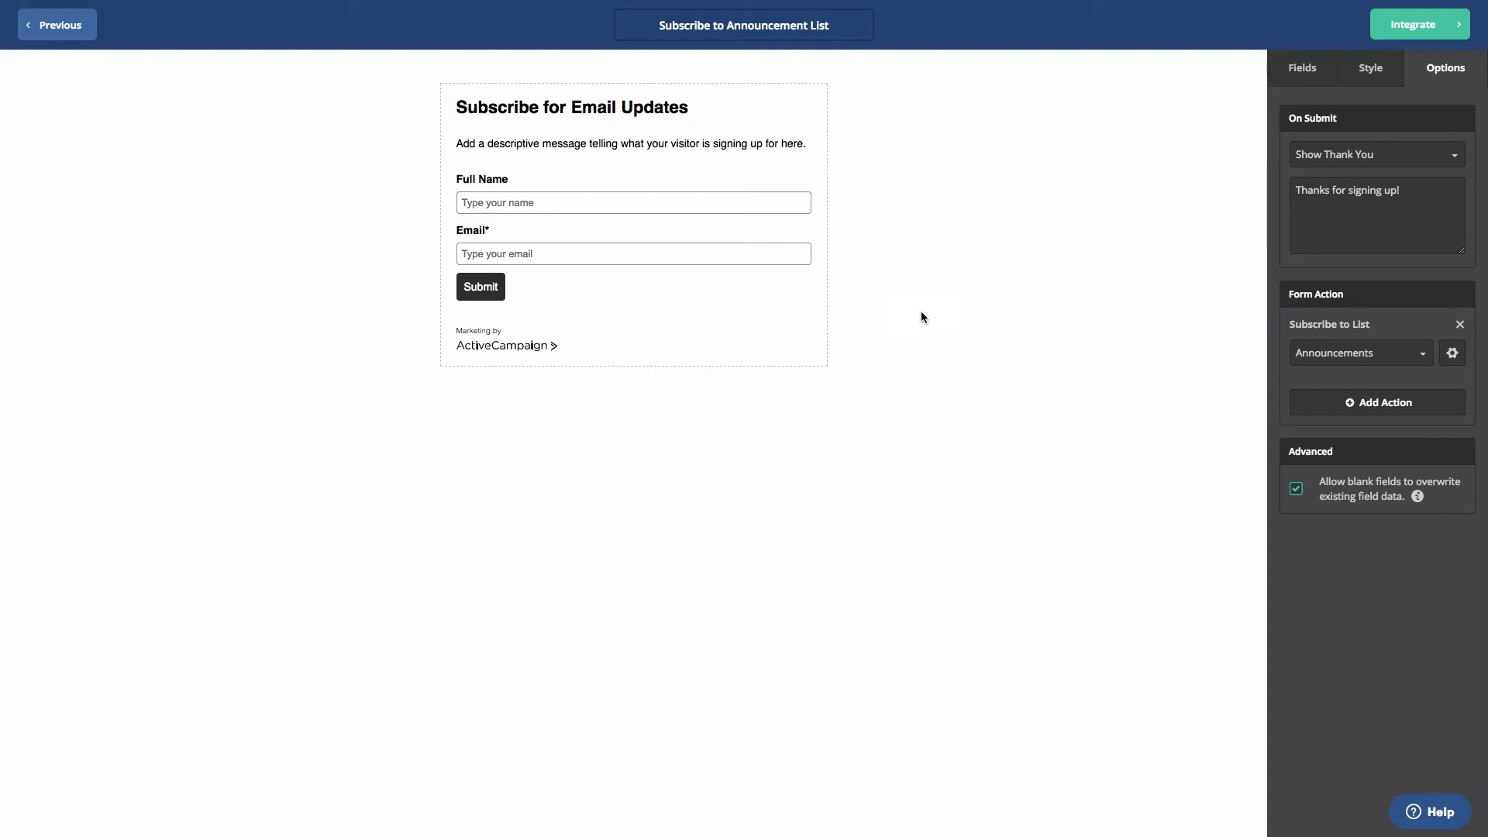
{"action": "mouse_move", "coordinate": [1342, 67]}
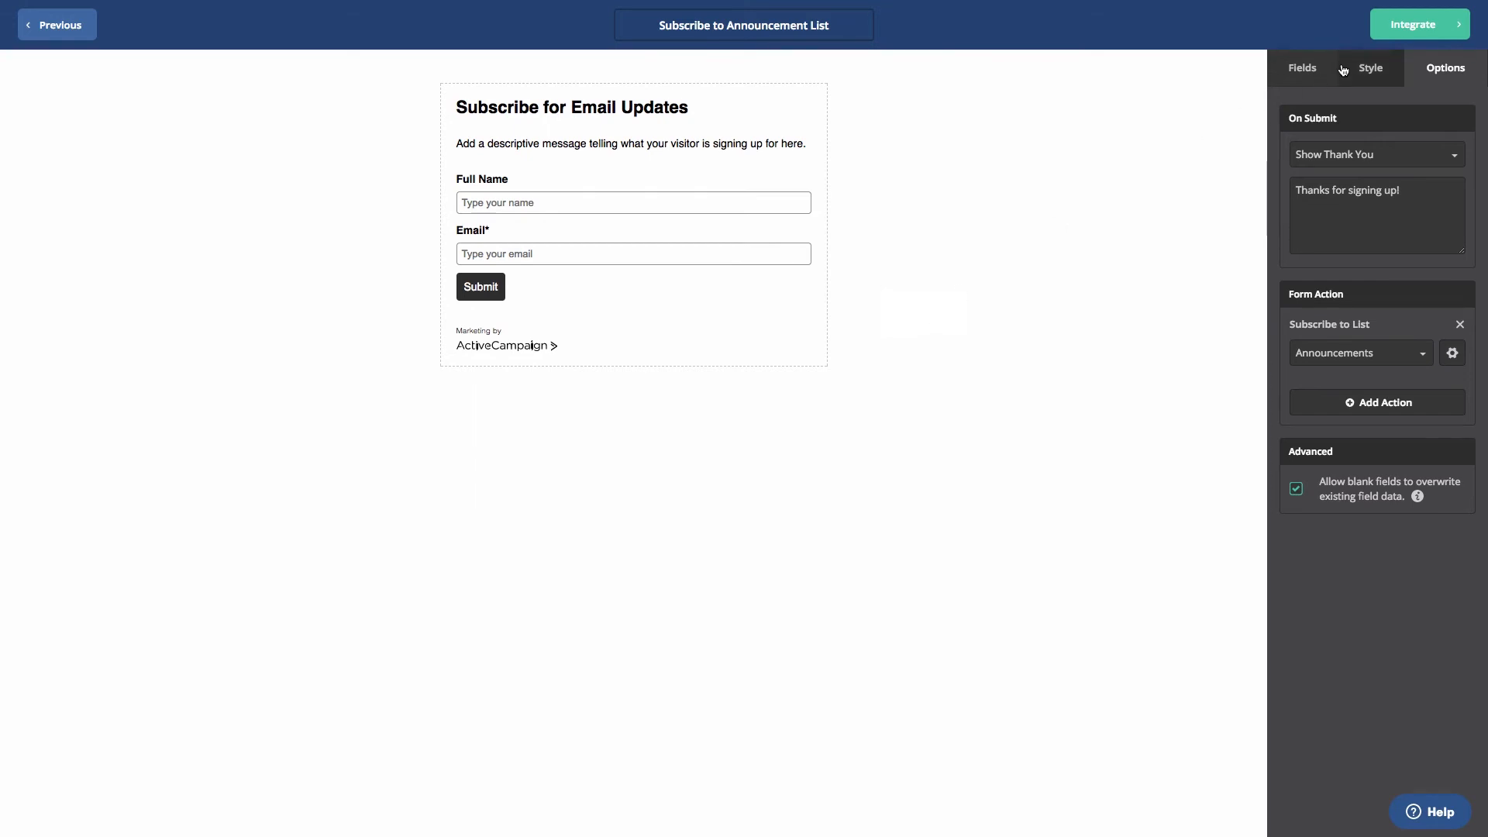
Step: Proceed through Integrate and Save & Exit back to the forms list
{"action": "left_click", "coordinate": [1414, 23]}
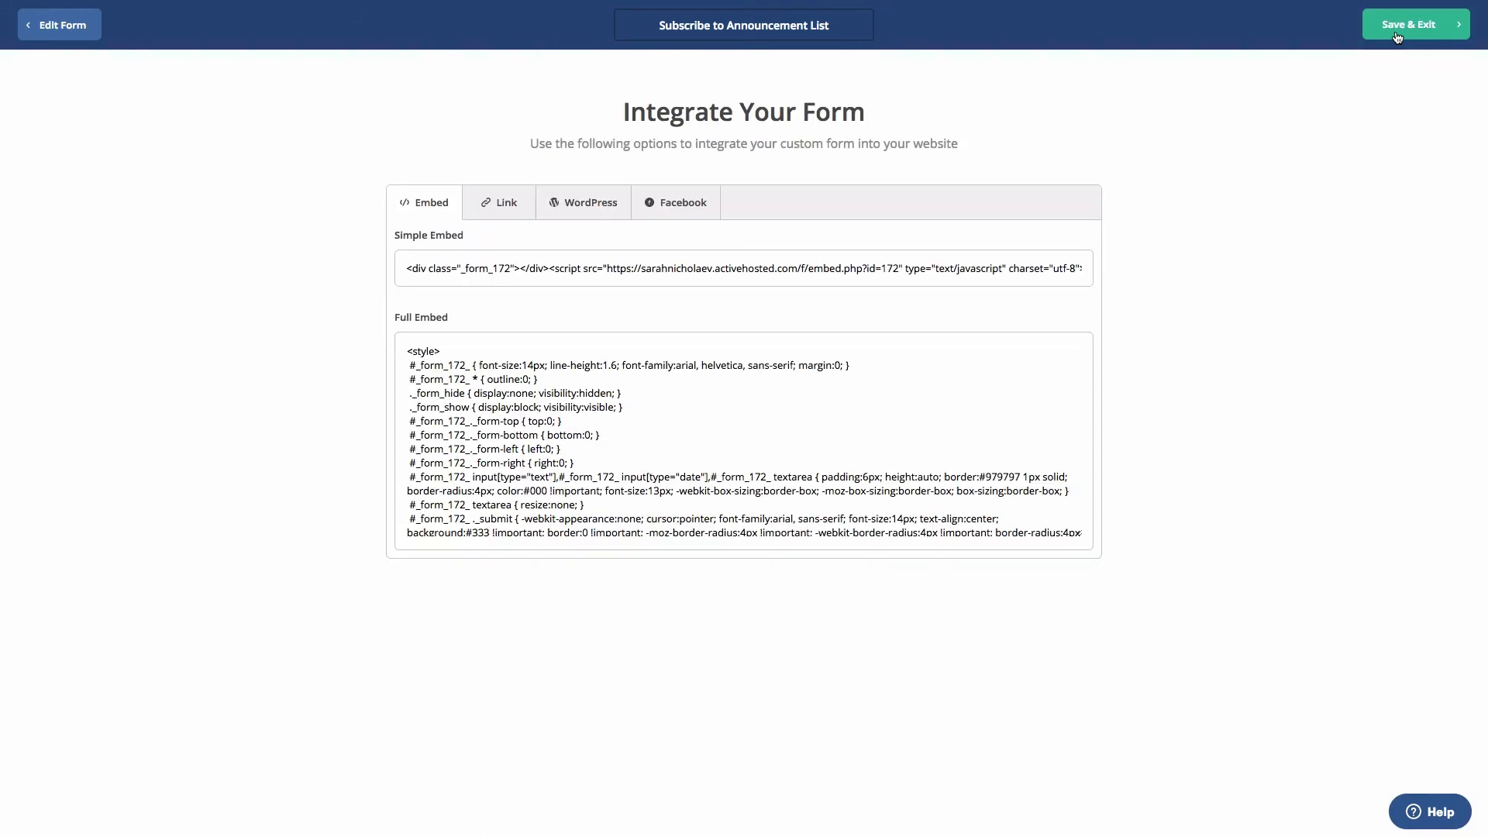
{"action": "left_click", "coordinate": [1413, 23]}
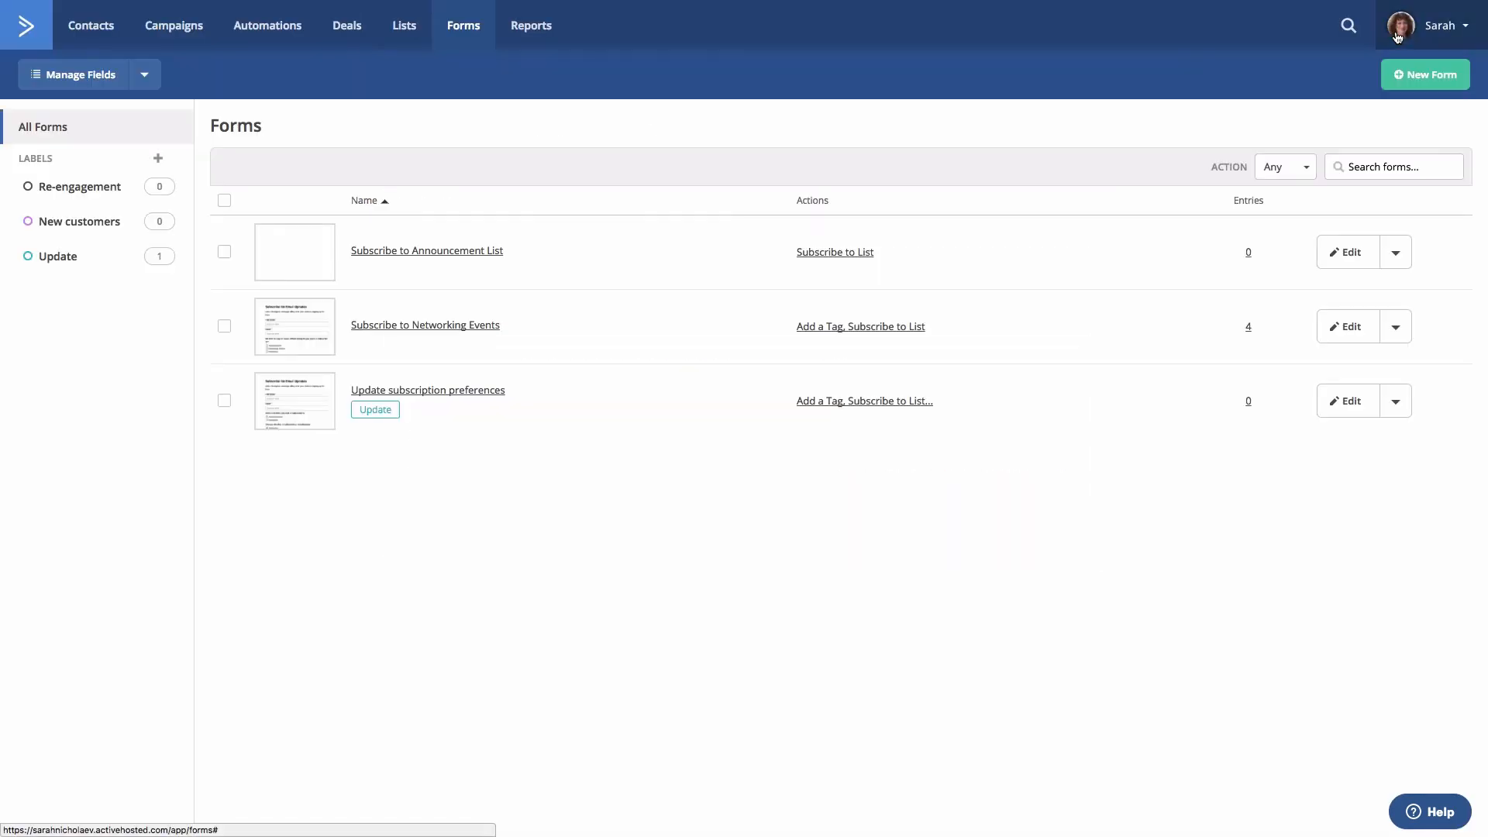